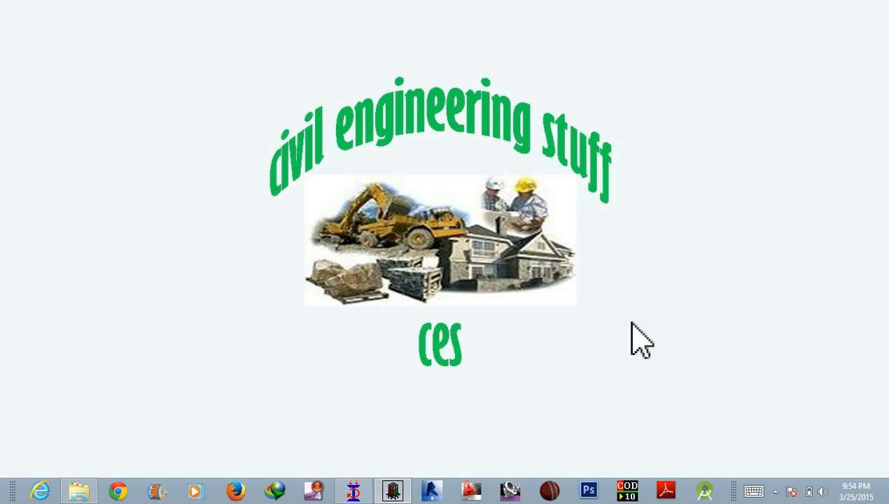
mouse_move(378, 480)
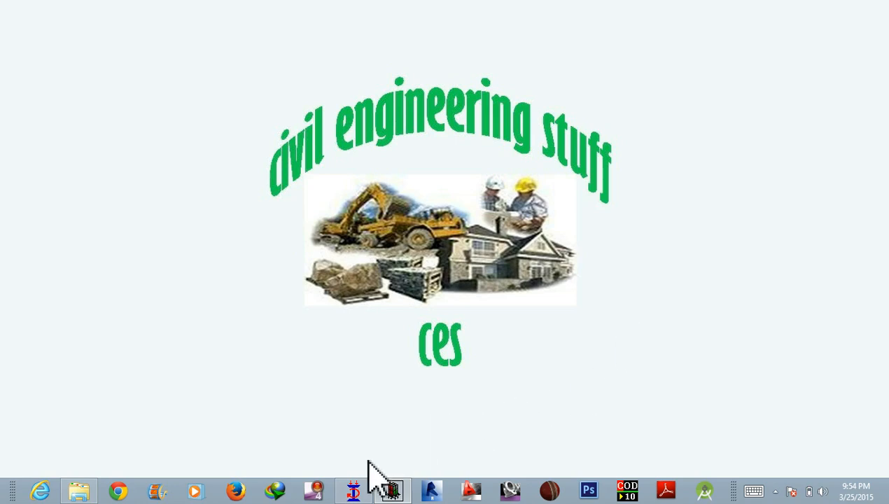
Step: From STAAD.Pro's Foundation Design workflow, launch STAAD.foundation for the four supports with load case 1
click(391, 490)
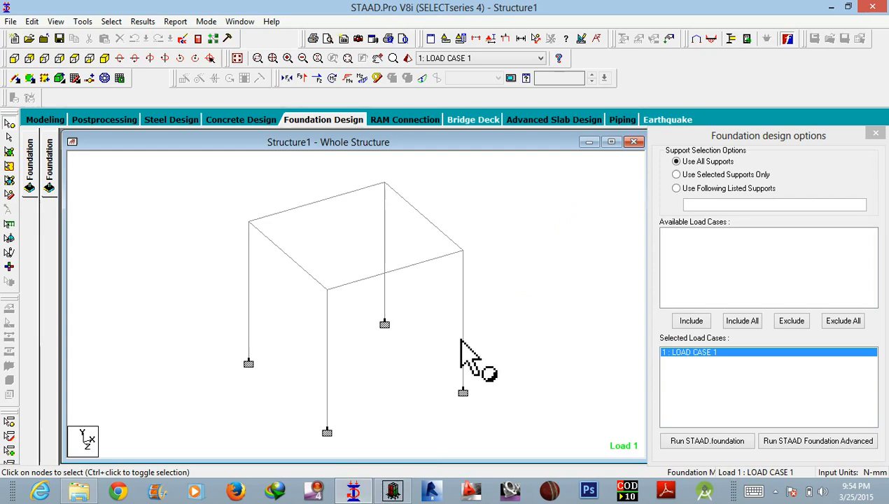
mouse_move(200, 378)
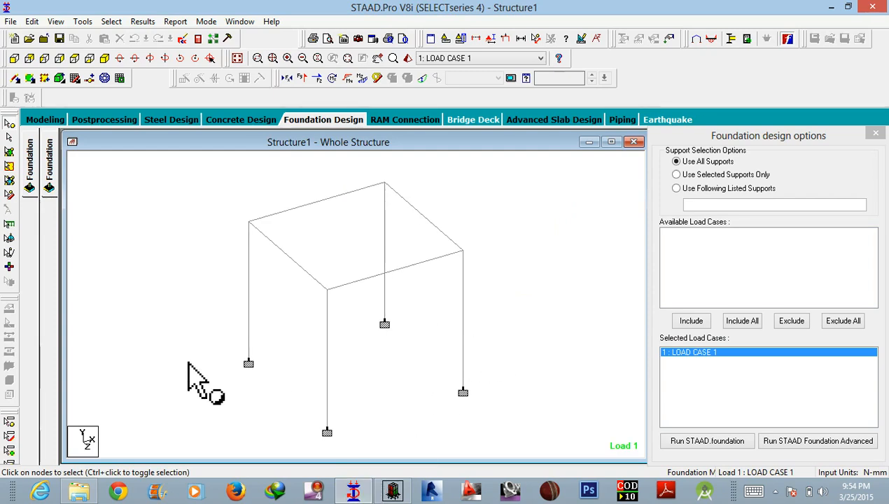
mouse_move(427, 231)
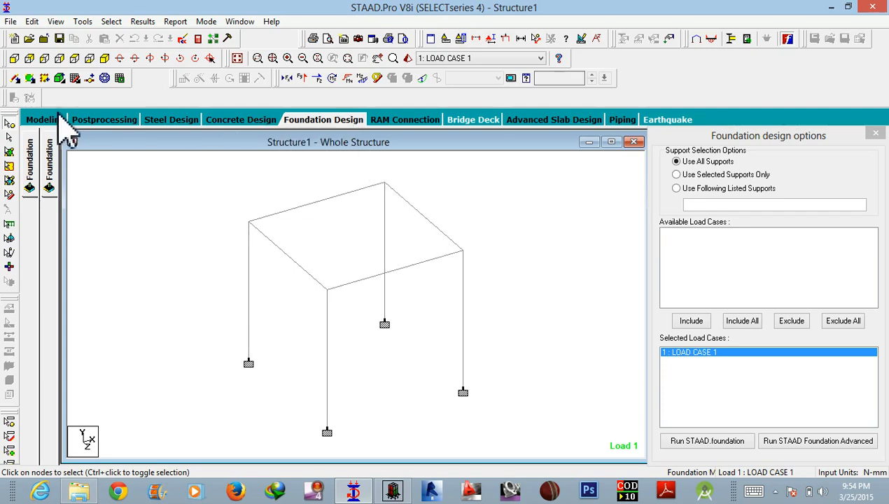
click(45, 119)
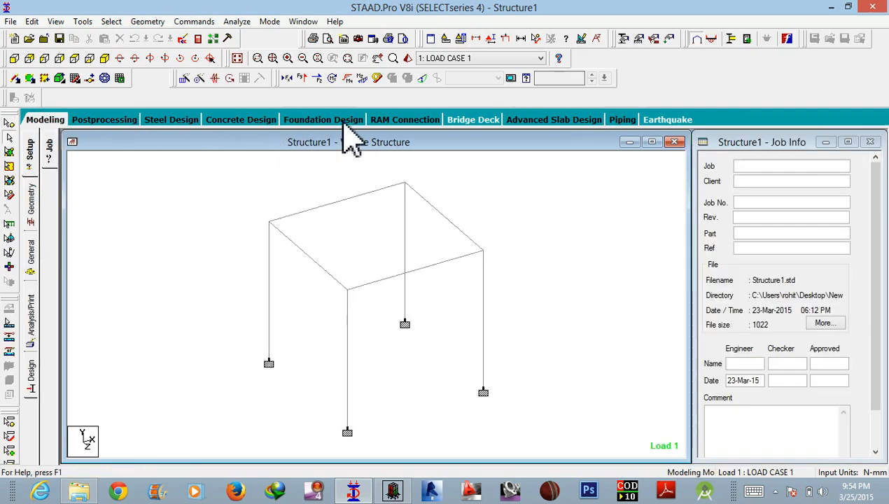
click(323, 119)
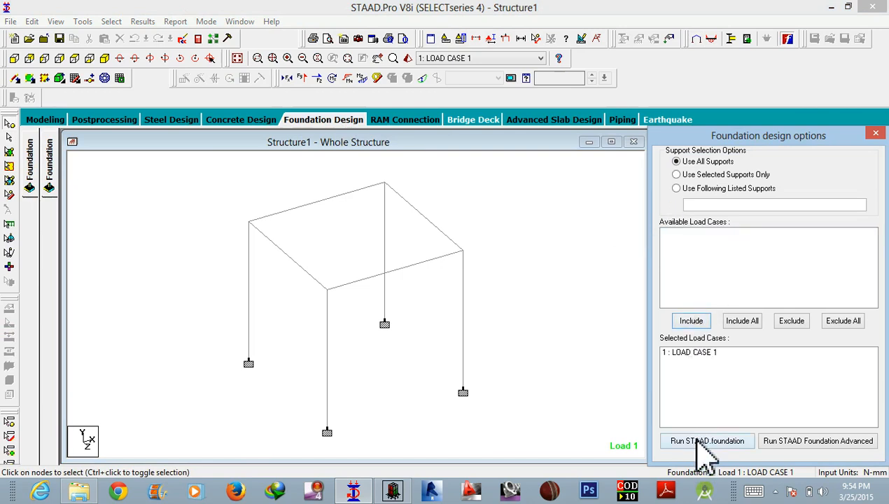
click(706, 440)
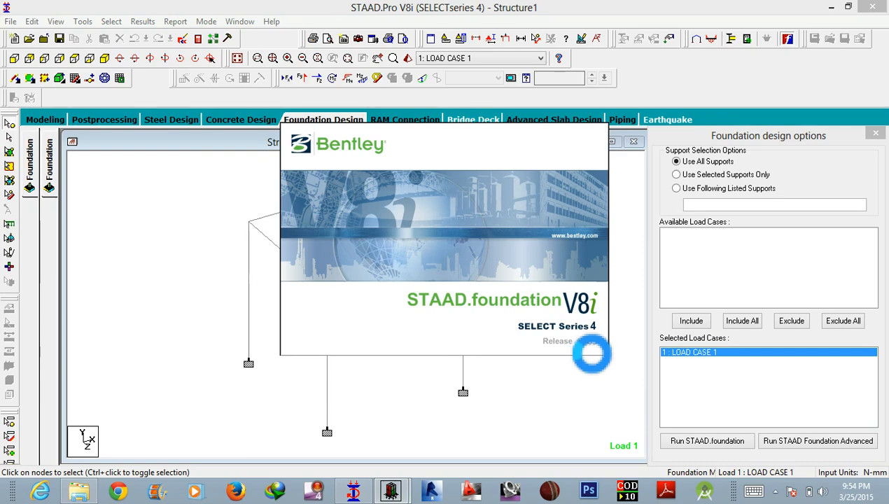
Step: Dismiss the Design Progress Report and inspect the imported column positions and column dimensions
click(707, 441)
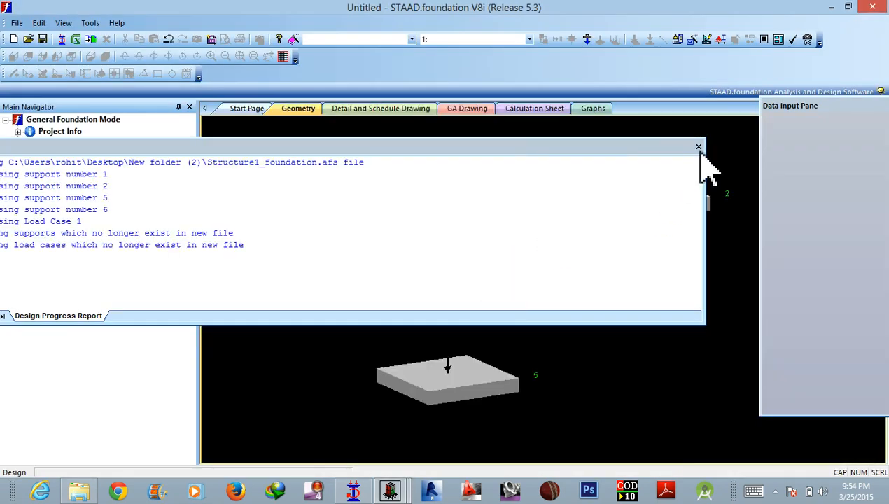
click(697, 147)
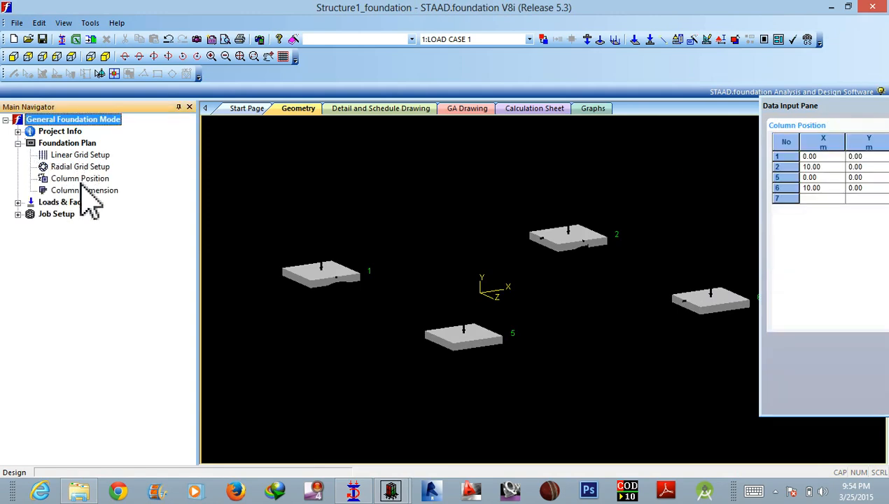
click(79, 178)
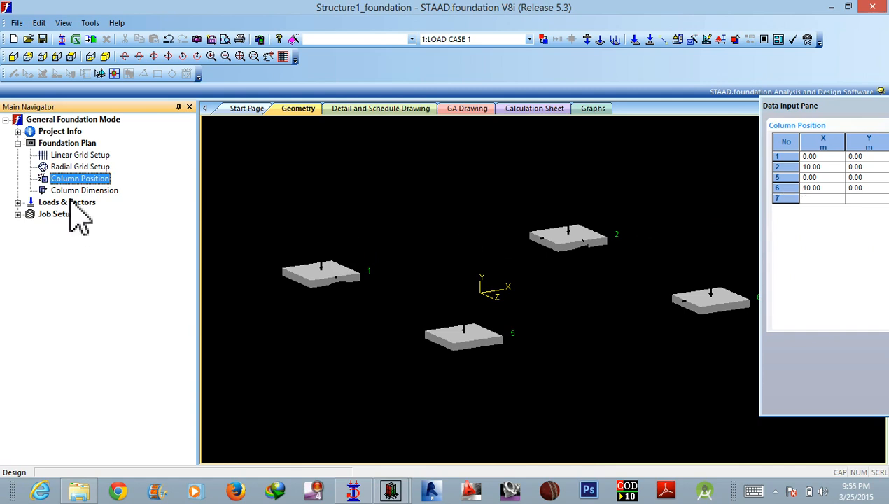
click(84, 190)
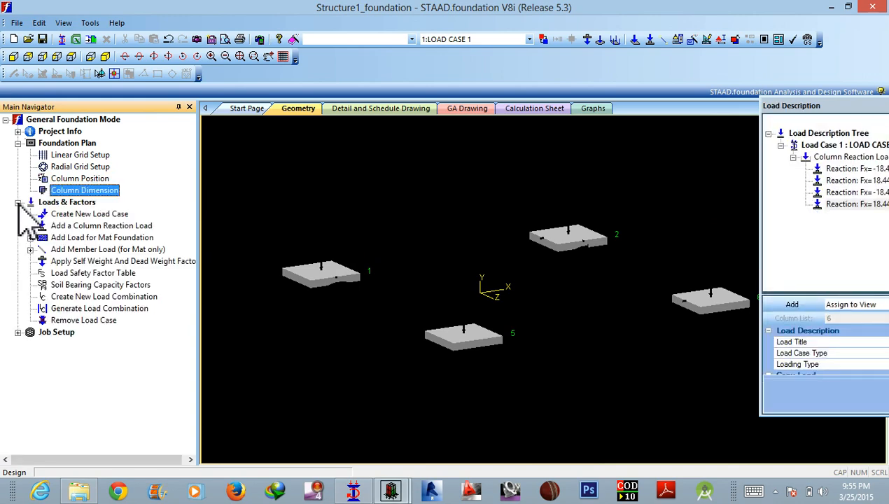
mouse_move(730, 248)
text(pile cap)
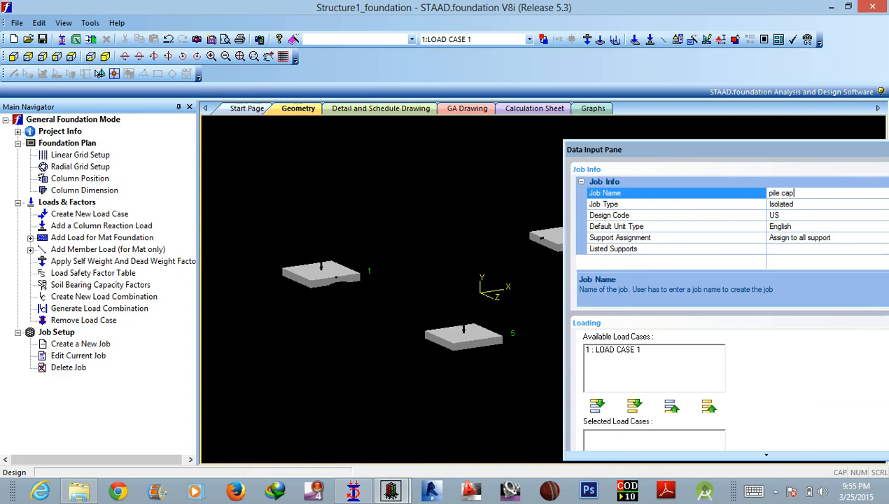
Step: Set up the new job 'pile cap' with Pile Cap as its job type
click(672, 204)
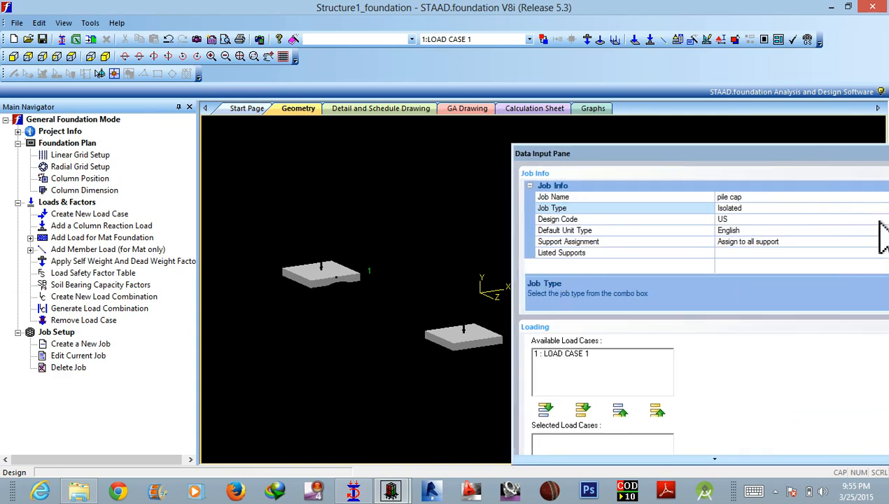
click(595, 207)
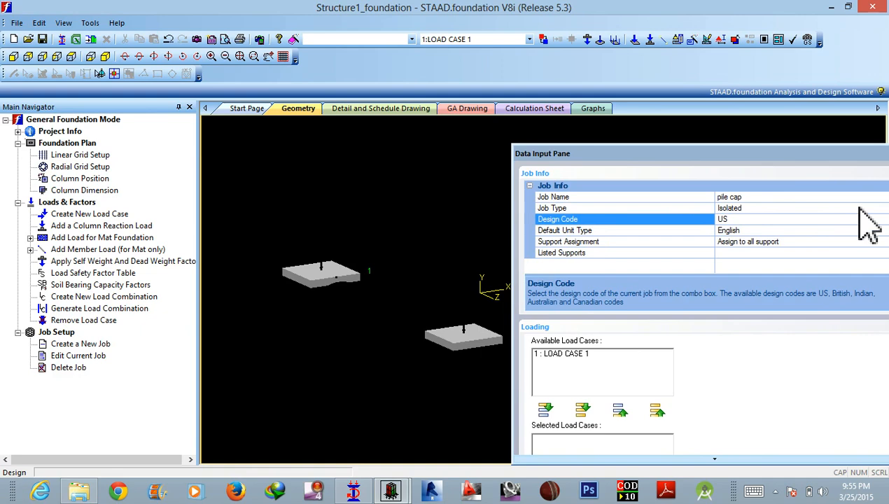
click(623, 208)
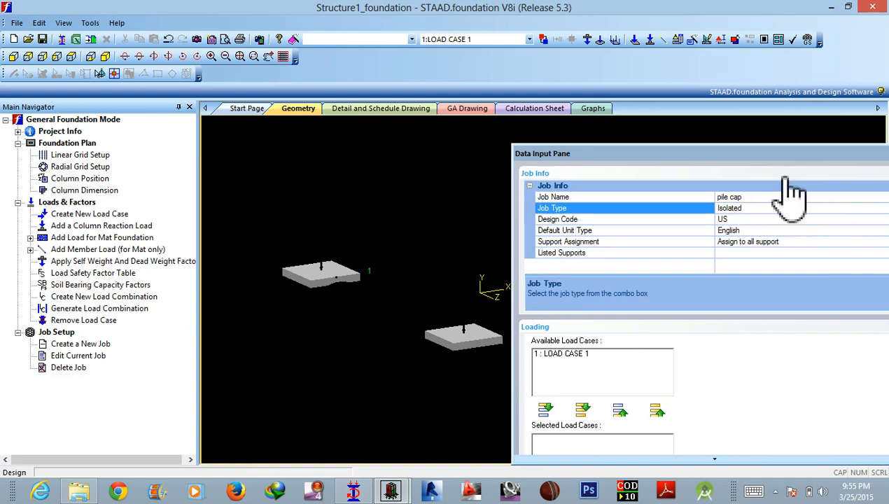
click(851, 208)
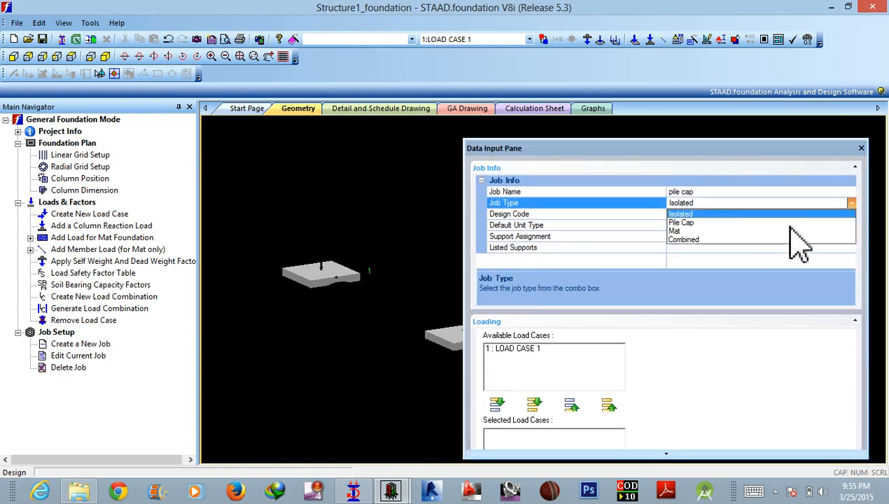
click(680, 222)
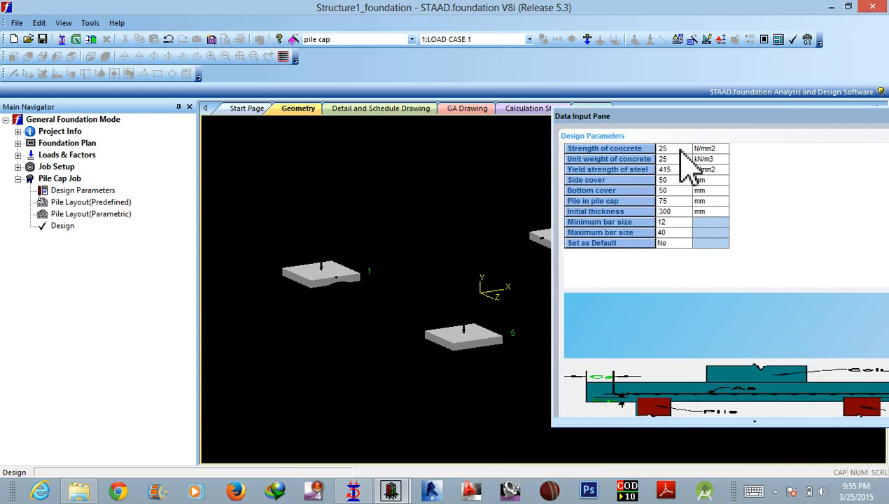
mouse_move(683, 203)
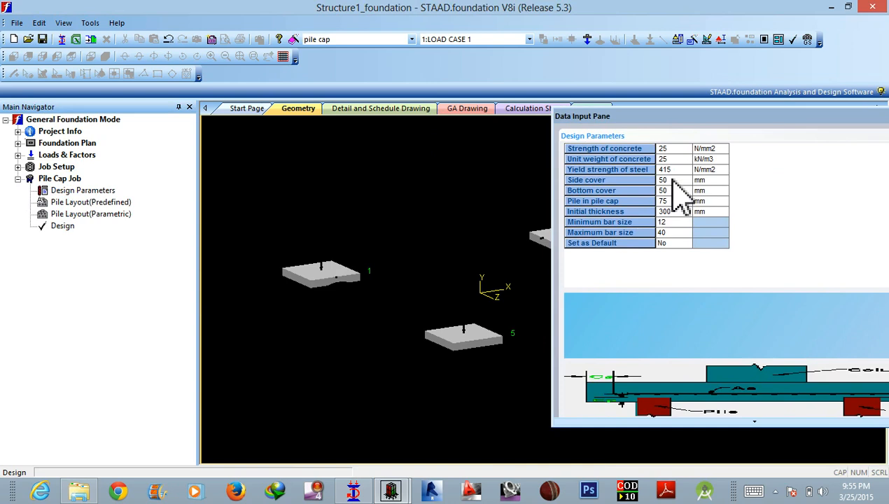
mouse_move(682, 213)
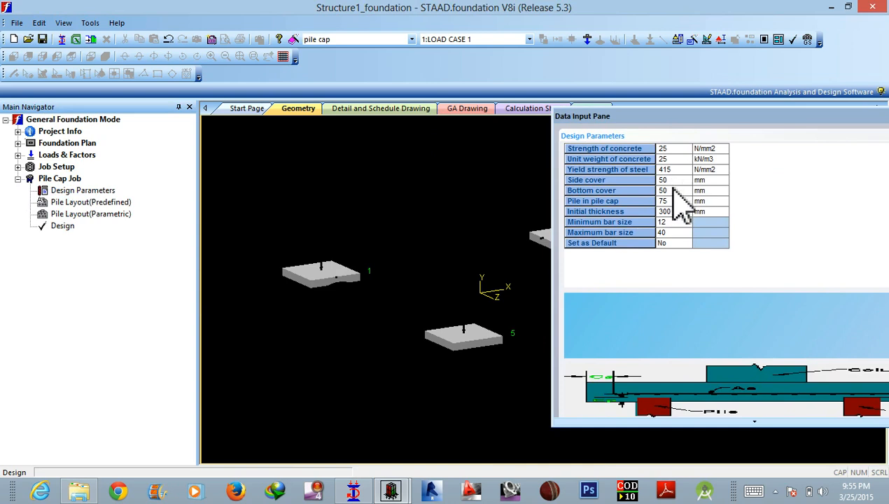
mouse_move(679, 217)
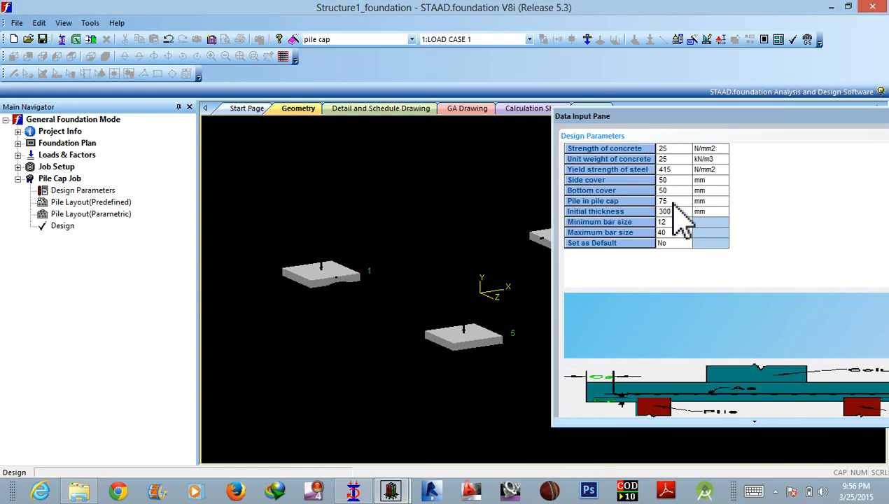
mouse_move(683, 227)
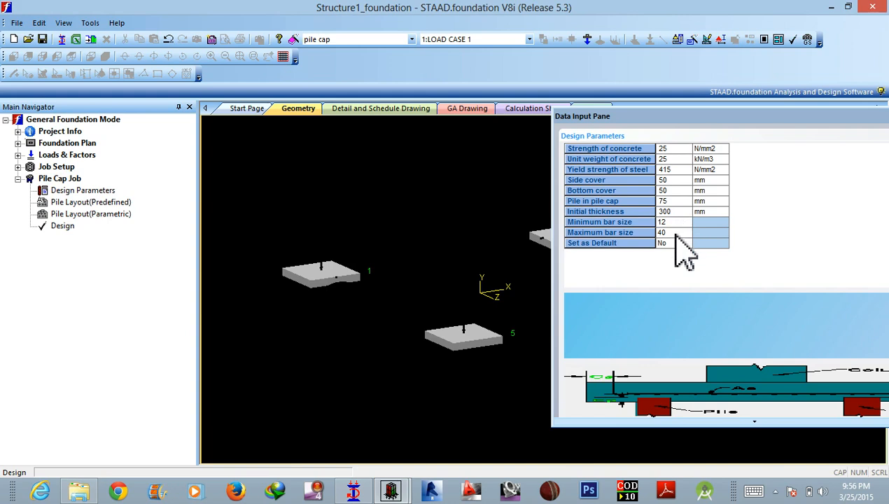
mouse_move(683, 255)
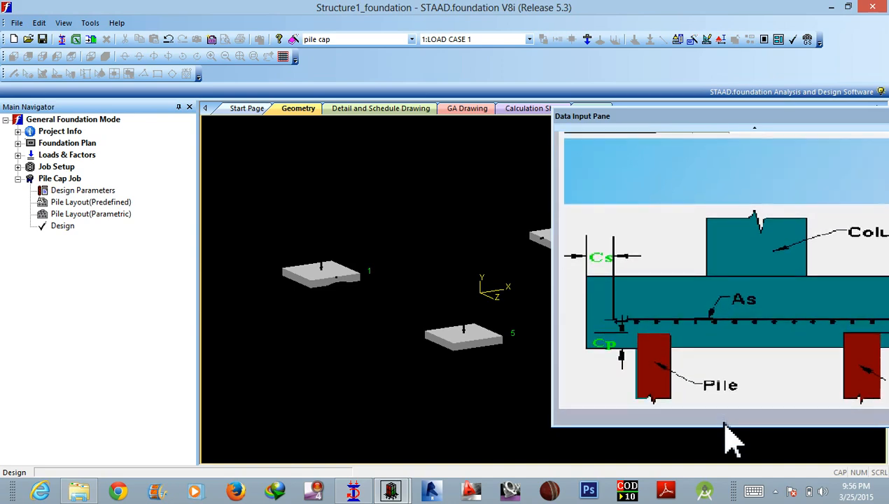
mouse_move(91, 249)
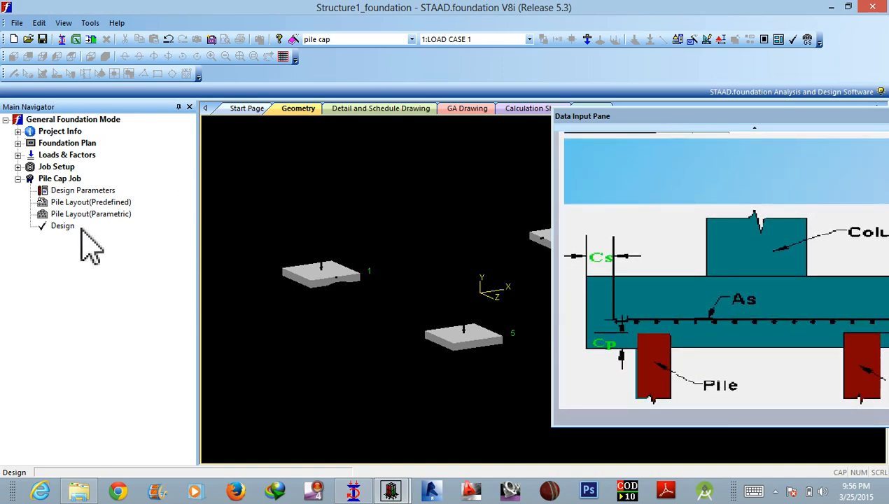
Step: In the predefined pile layout, list the supports available for pile arrangement: 1, 2, 5, 6
click(91, 202)
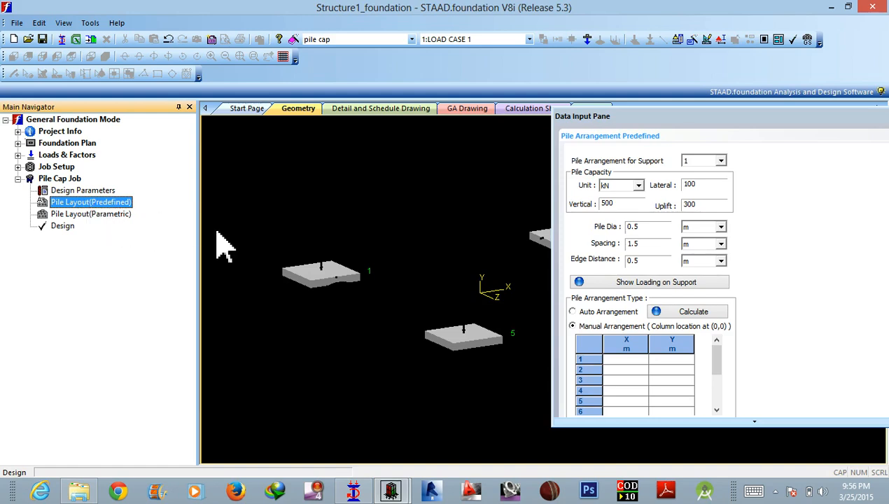
mouse_move(350, 283)
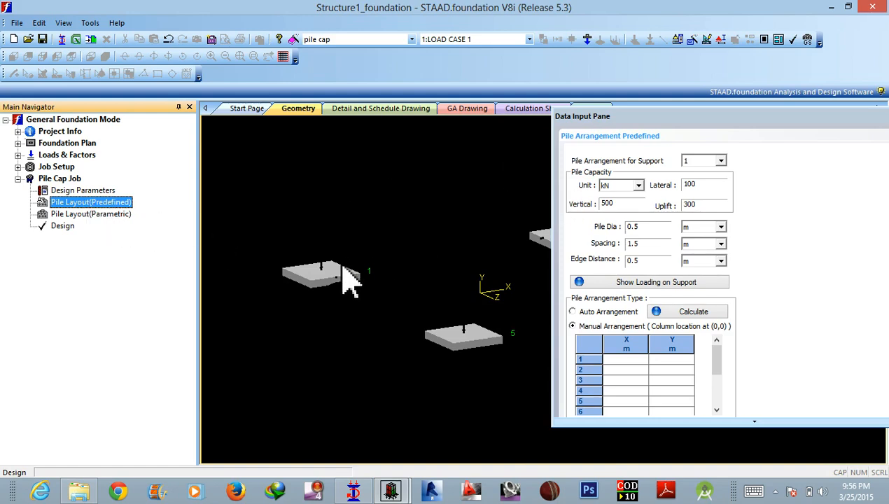
mouse_move(344, 300)
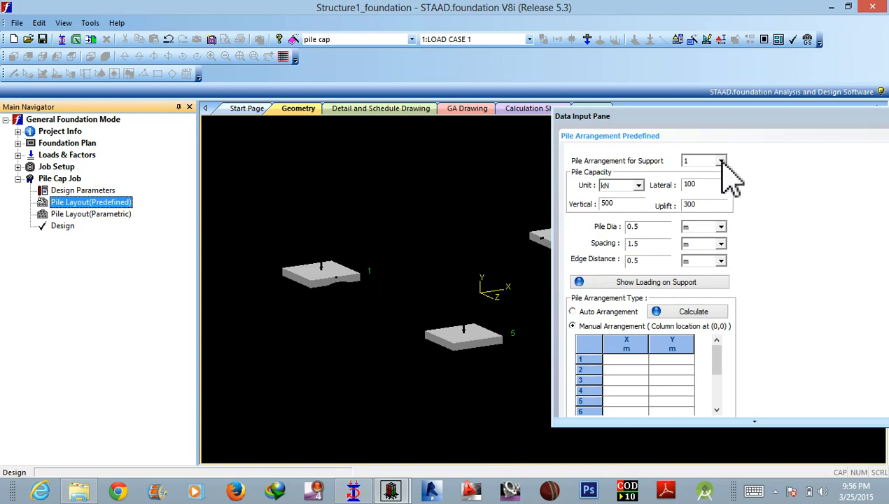
click(721, 161)
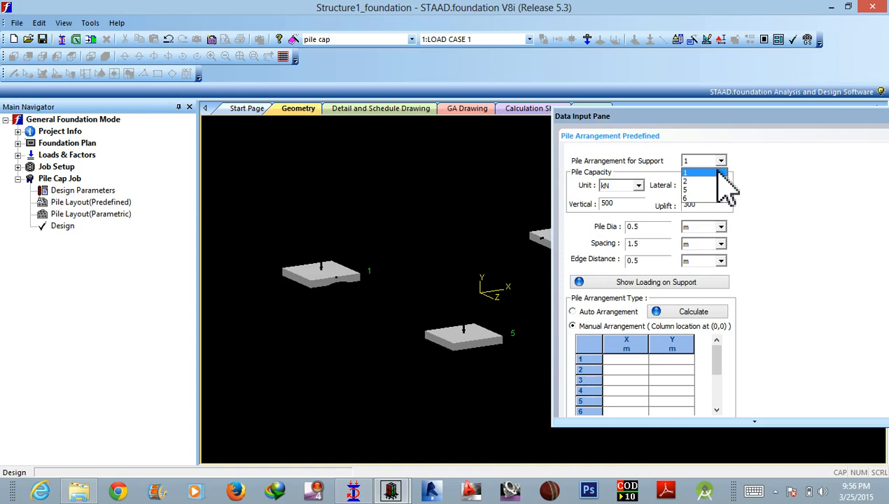
mouse_move(700, 203)
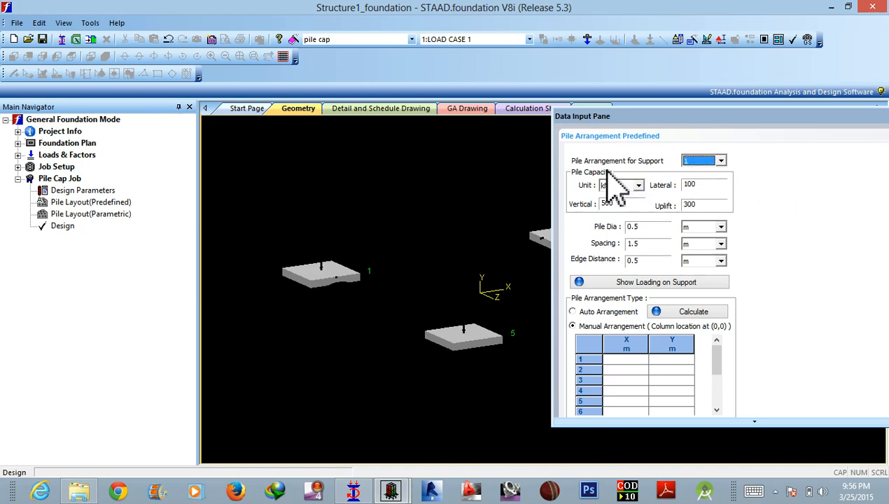
mouse_move(655, 206)
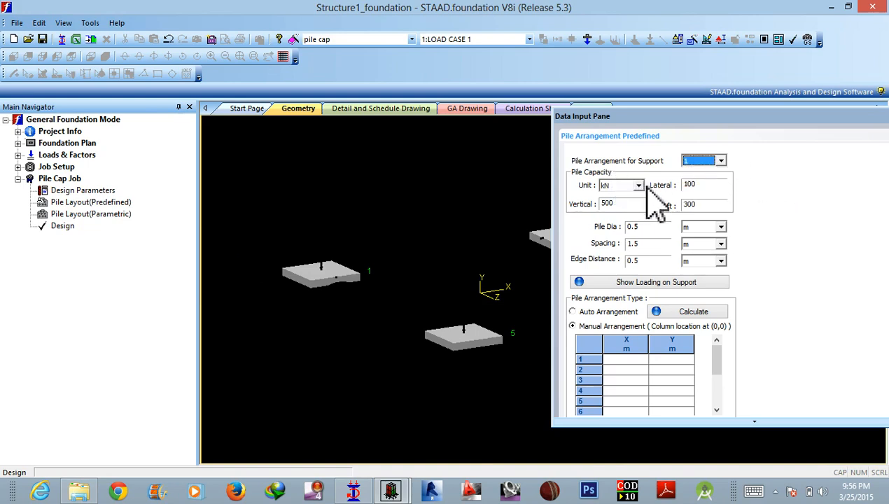
mouse_move(648, 207)
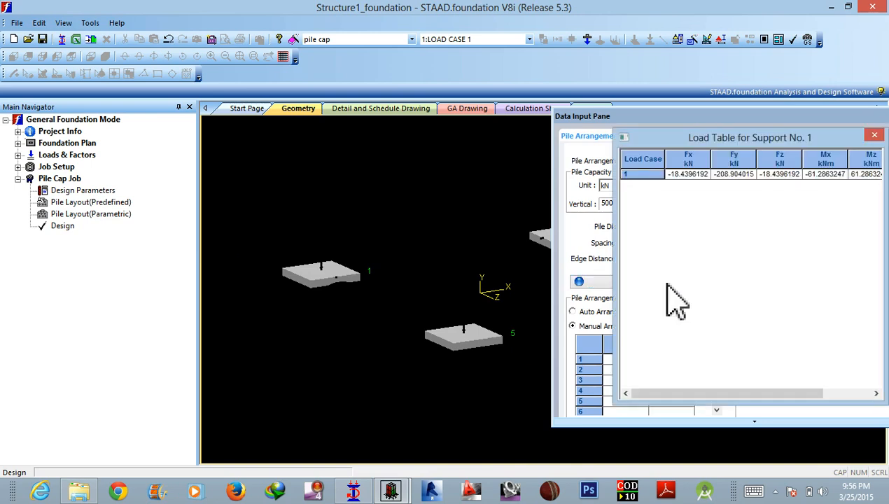
mouse_move(816, 189)
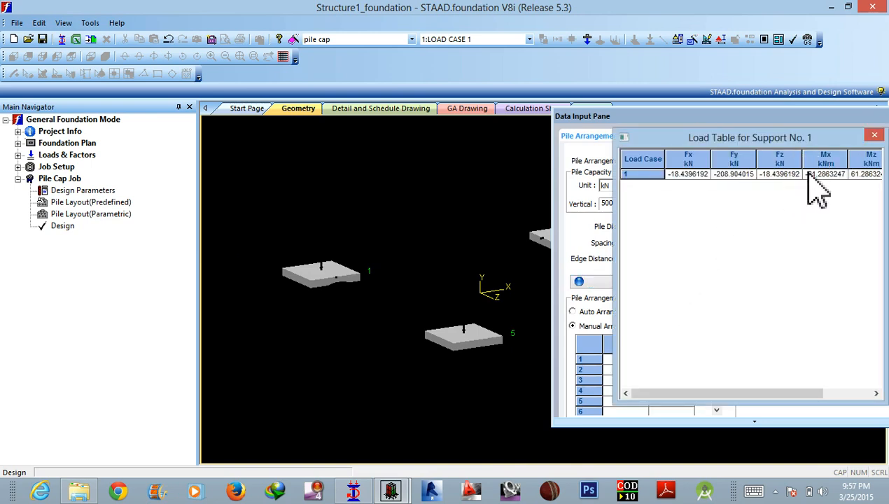
Step: Close support 1's load table and assign the predefined 4-pile arrangement at ±0.75 m
click(873, 135)
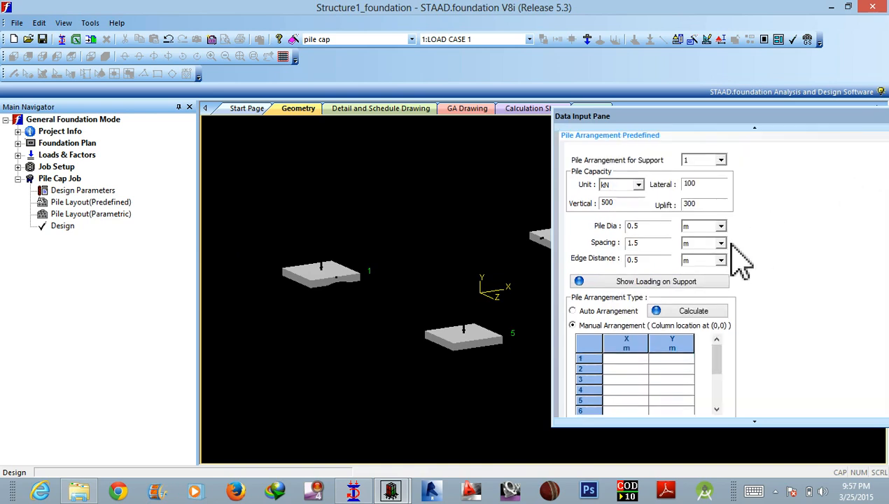
mouse_move(633, 336)
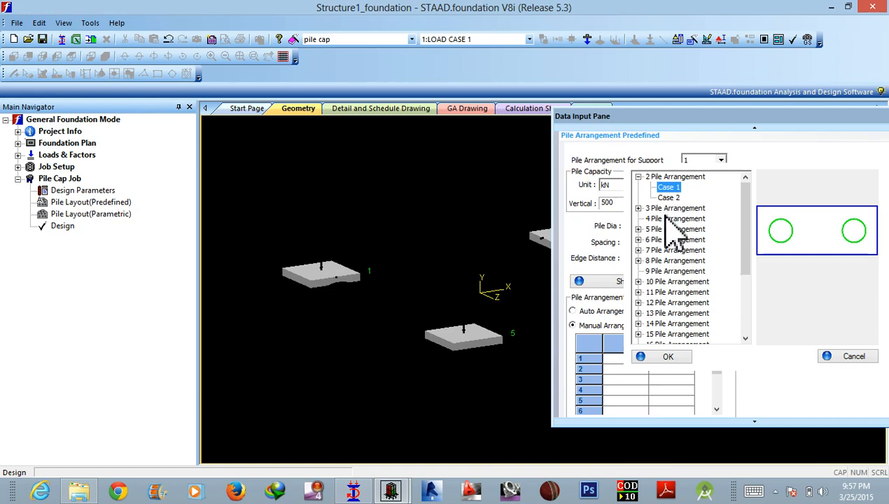
click(674, 218)
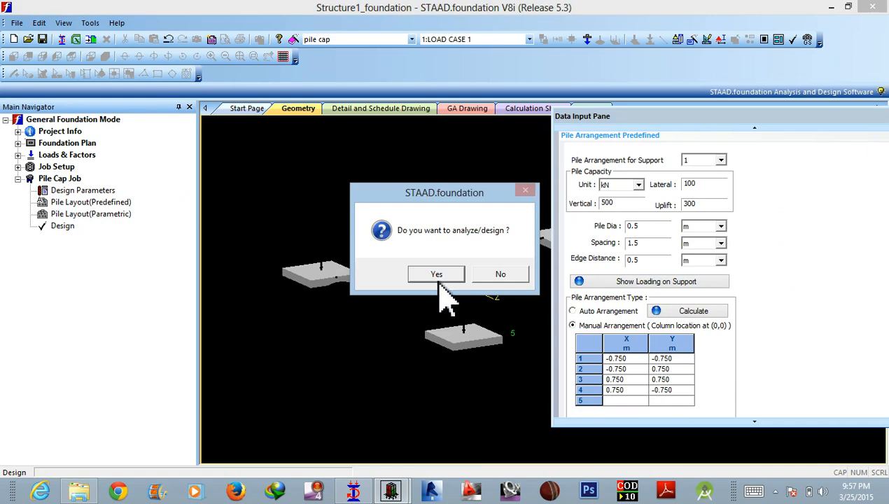
Step: Design footing 1, then review its calculation sheet, detail drawing and GA drawing
click(436, 274)
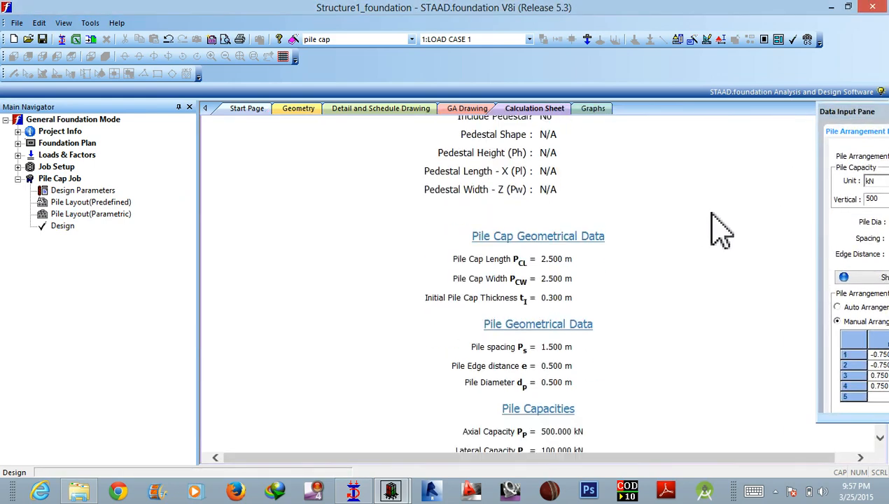
scroll(up, 3)
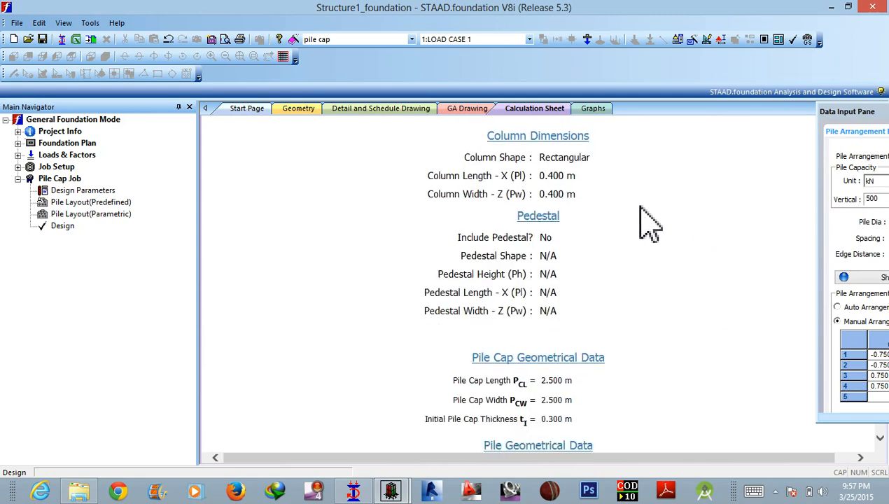
scroll(down, 3)
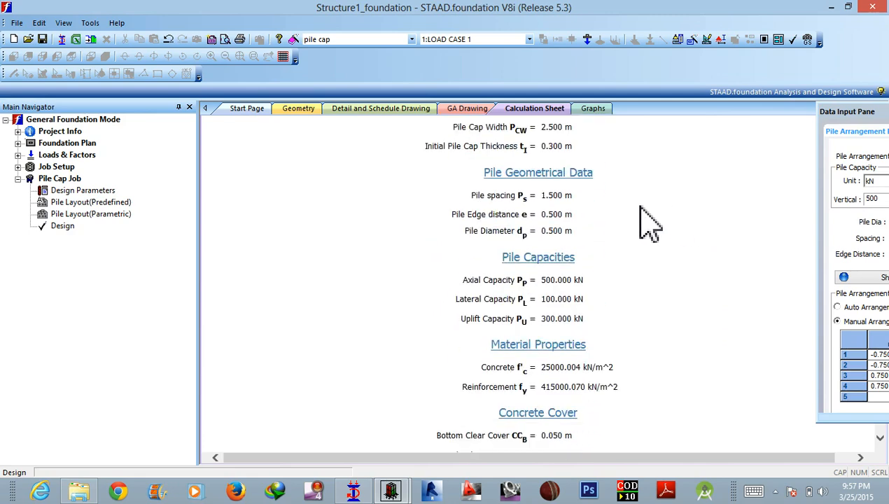
scroll(down, 3)
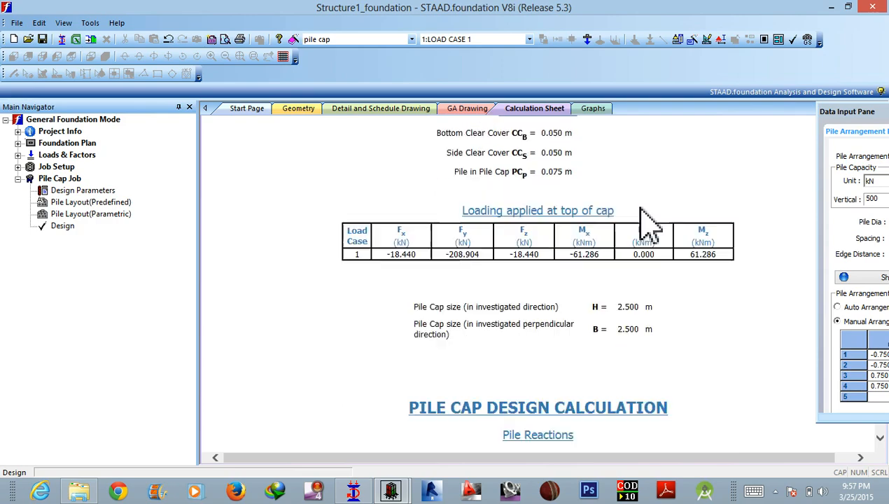
scroll(down, 3)
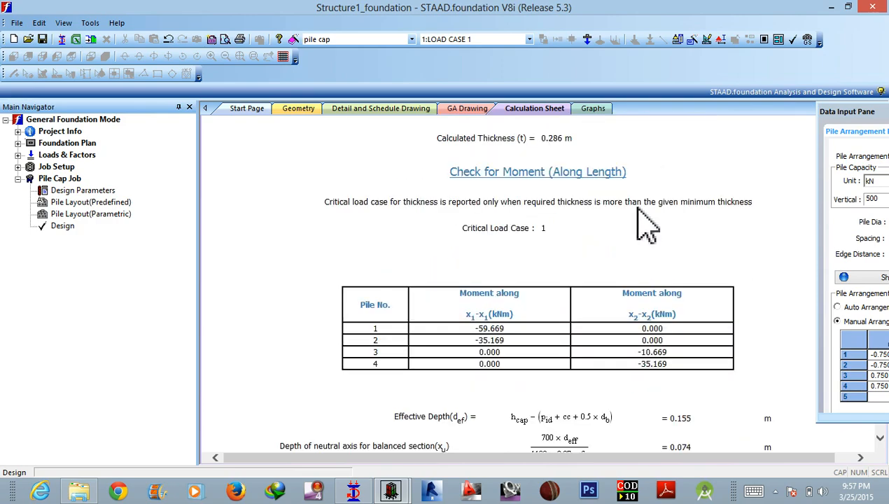
scroll(down, 3)
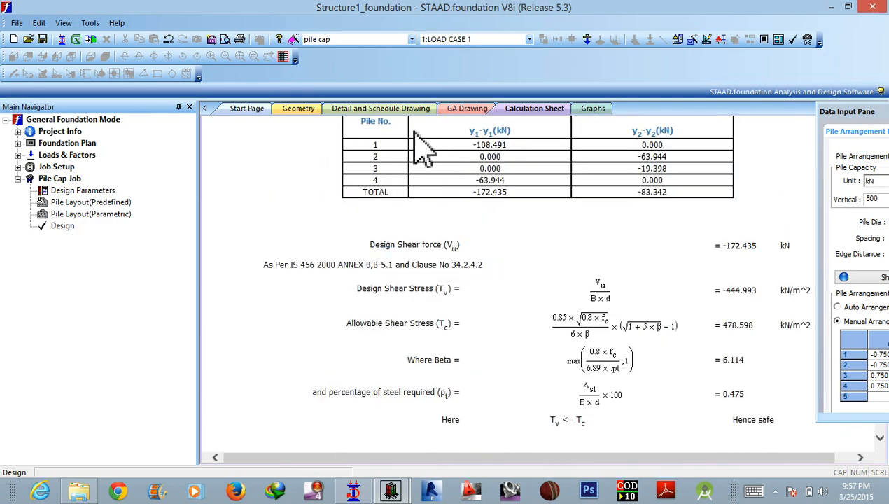
click(380, 108)
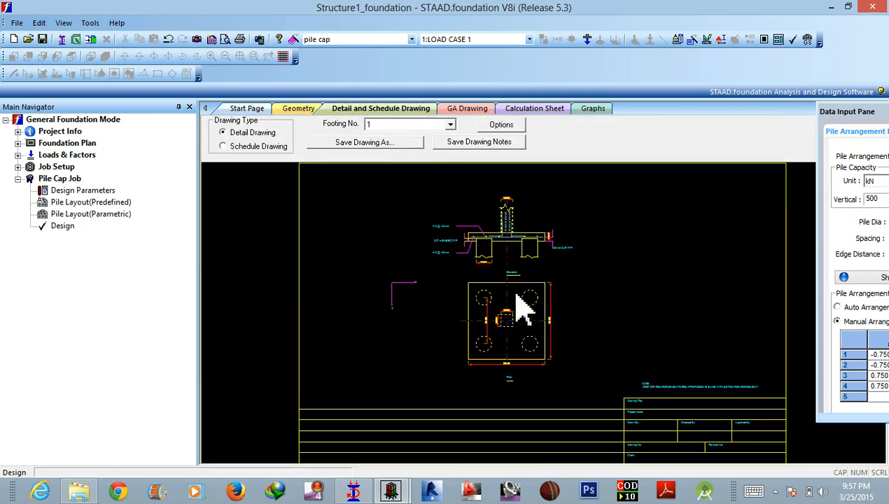
mouse_move(517, 262)
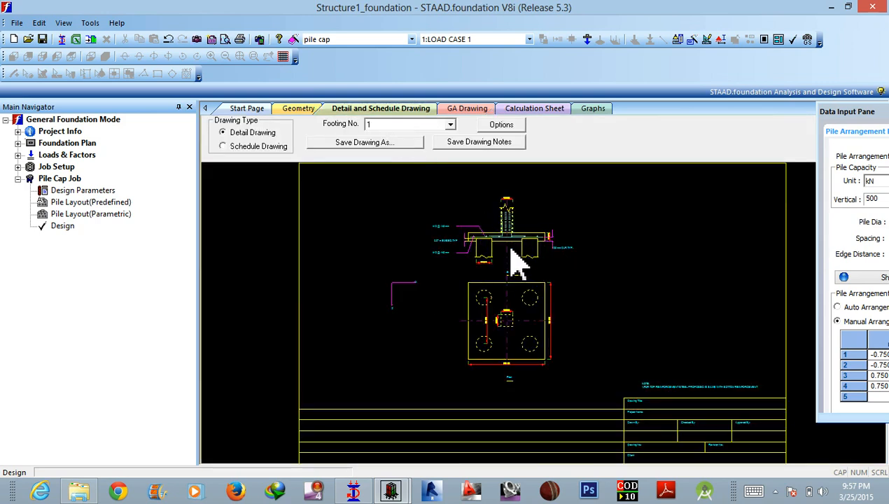
click(467, 108)
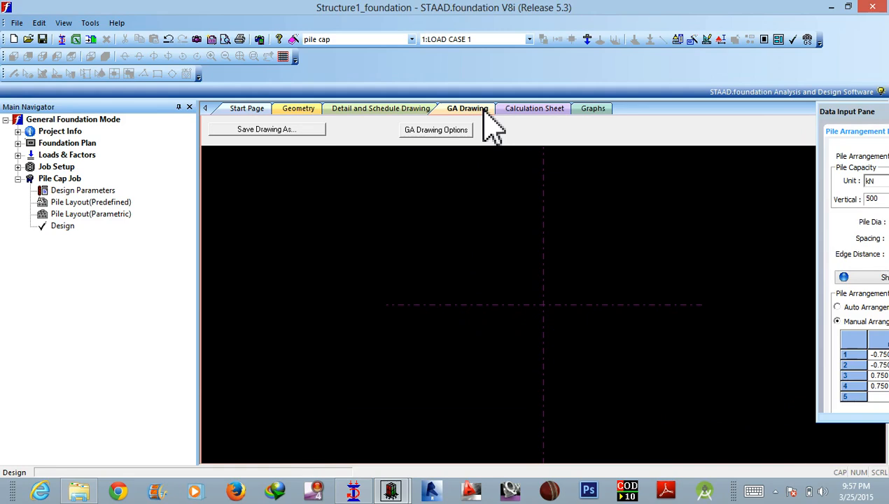
click(63, 22)
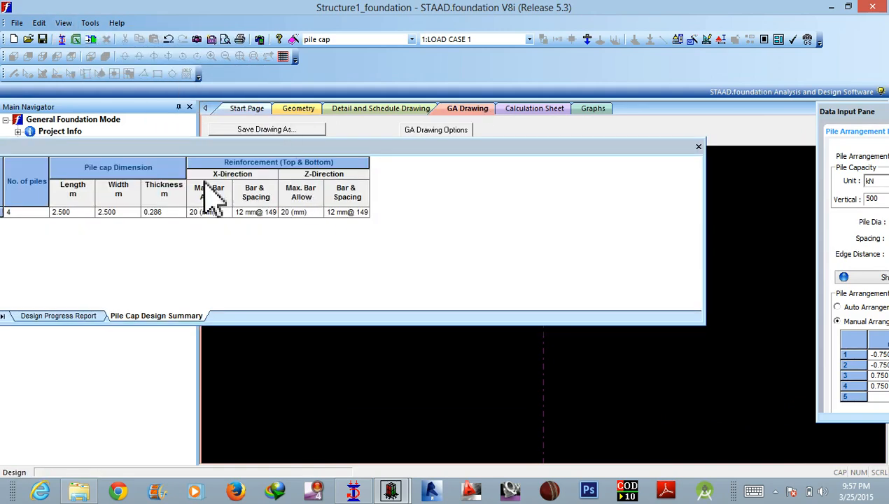
mouse_move(87, 221)
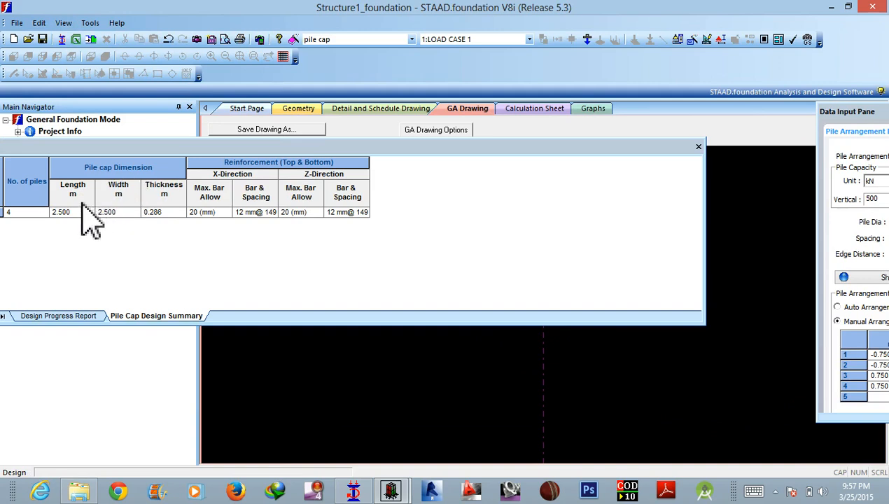
mouse_move(188, 217)
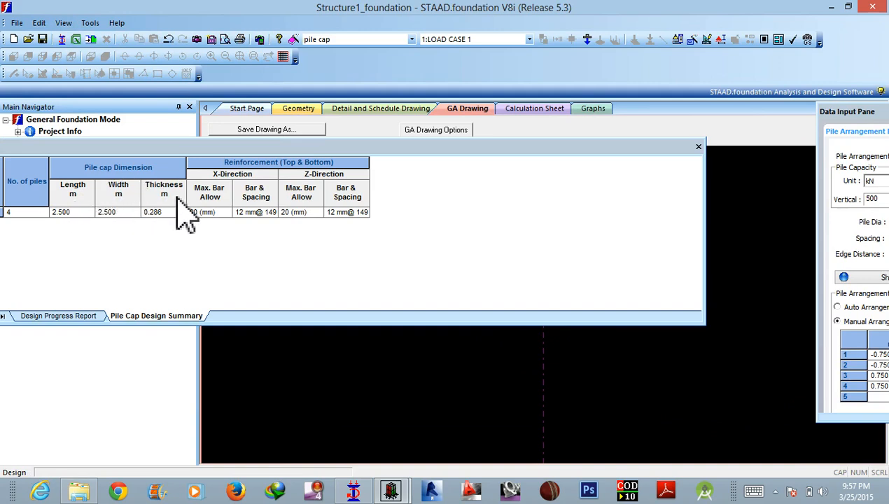
mouse_move(301, 192)
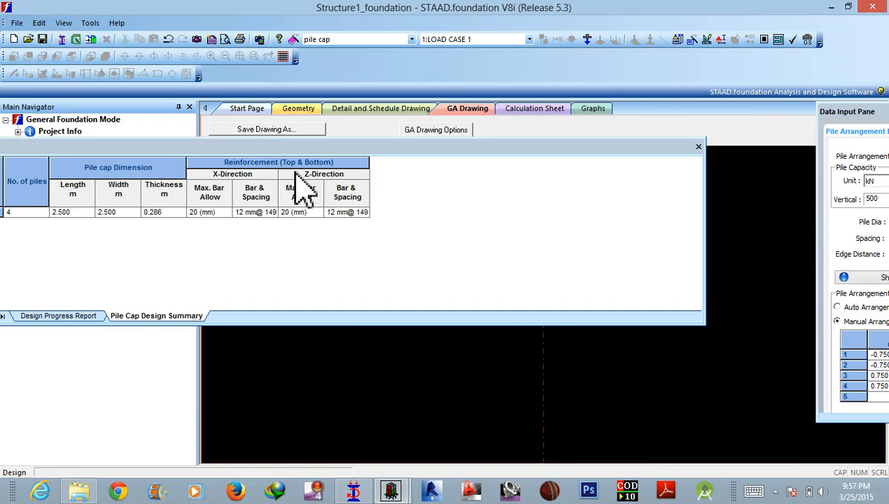
mouse_move(302, 200)
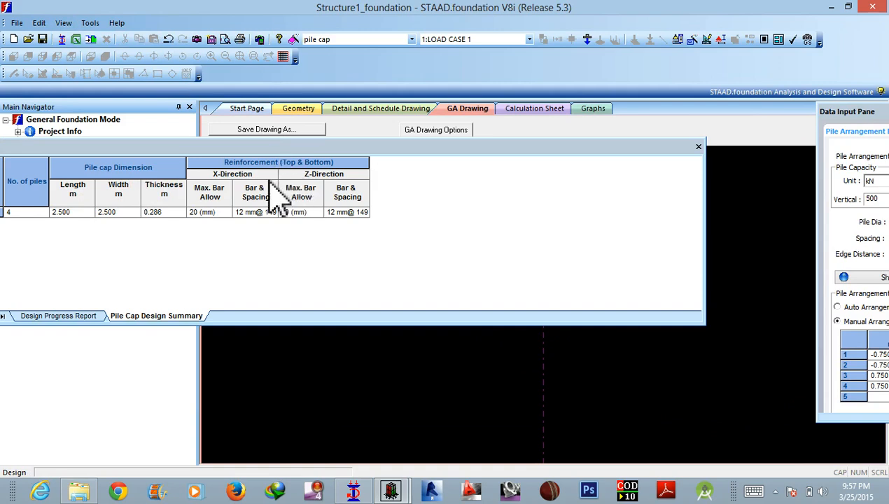
mouse_move(466, 194)
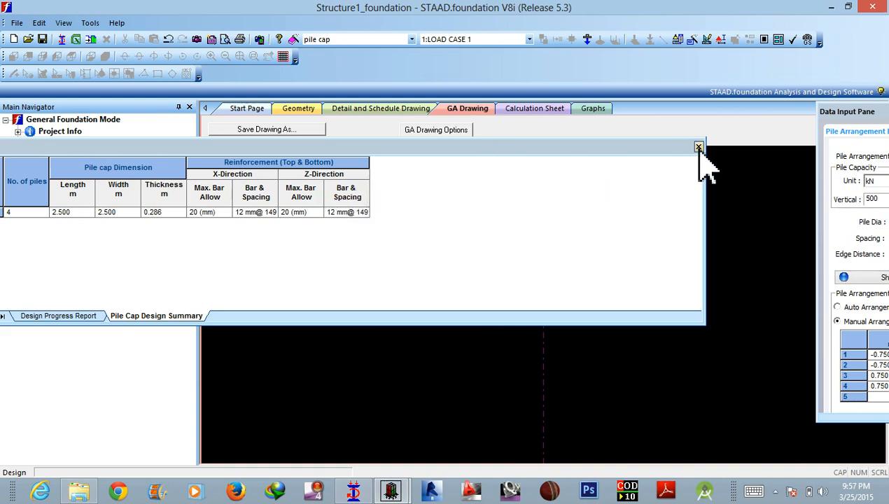
click(698, 147)
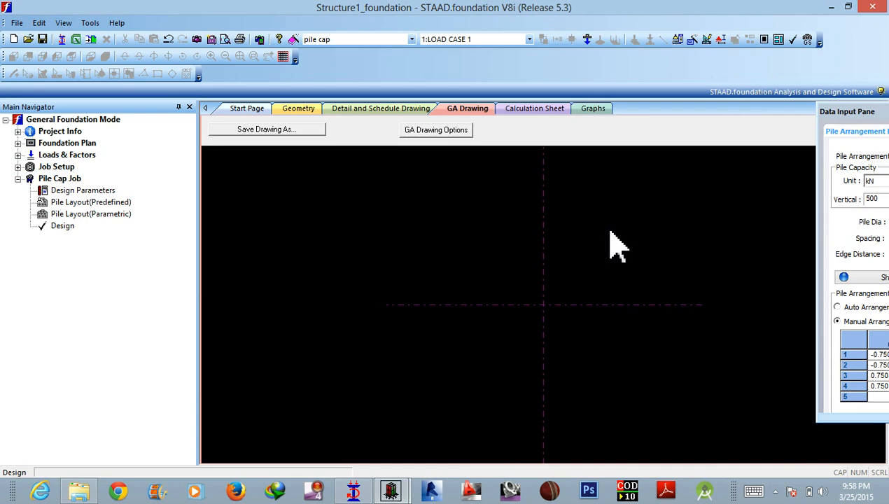